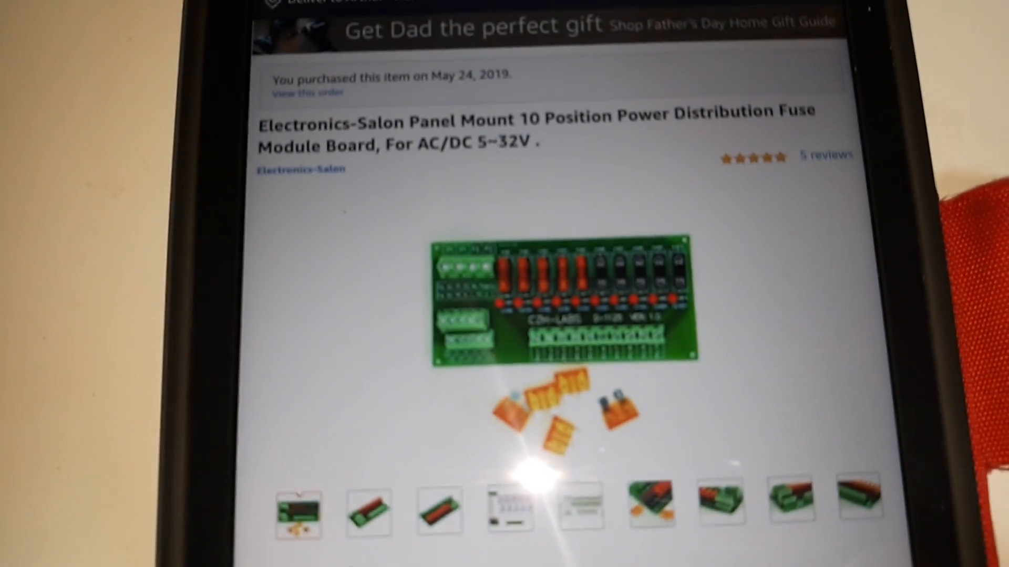
pyautogui.scroll(-3)
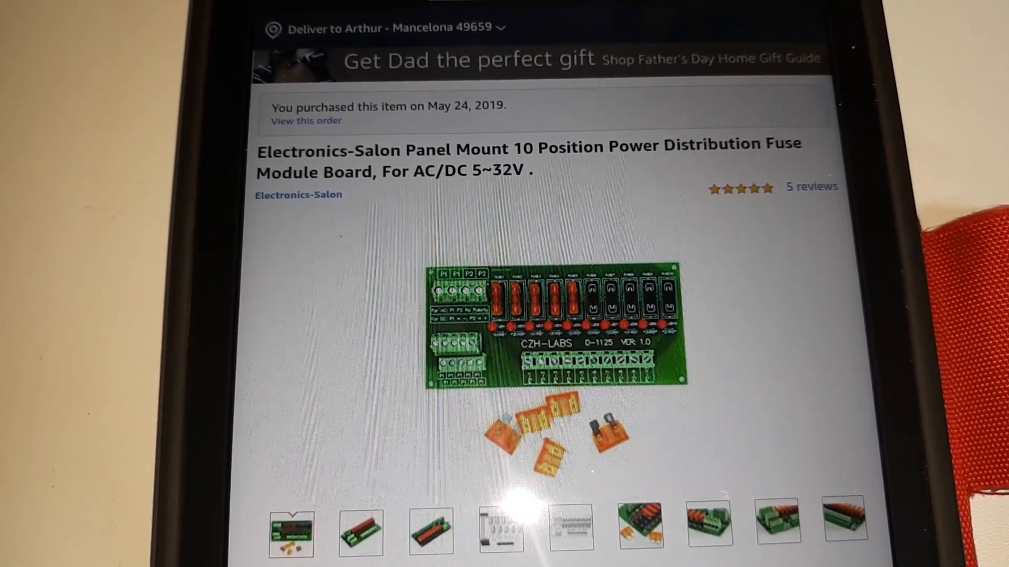